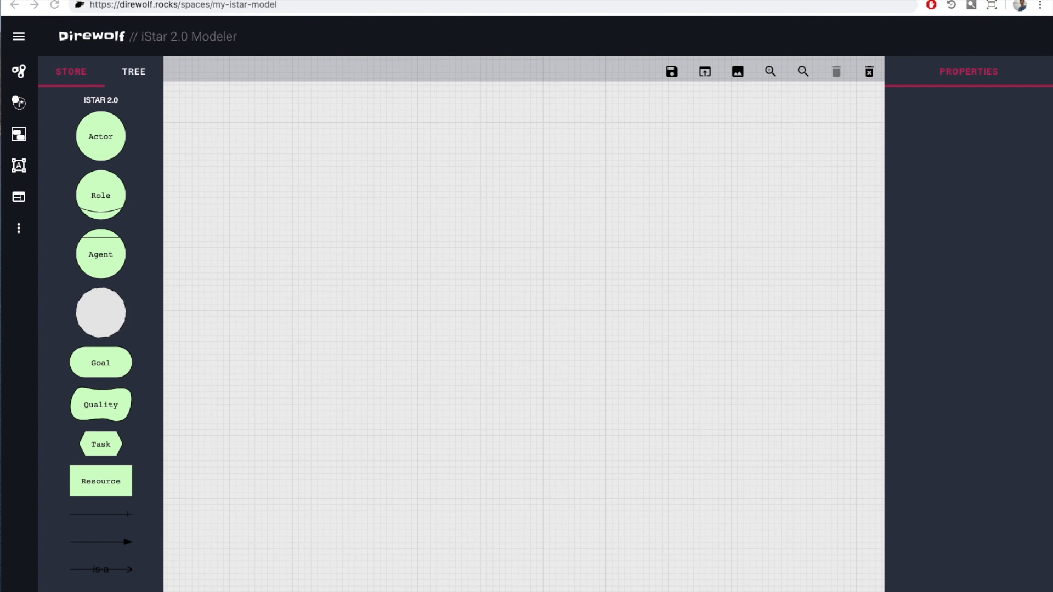
mouse_move(755, 311)
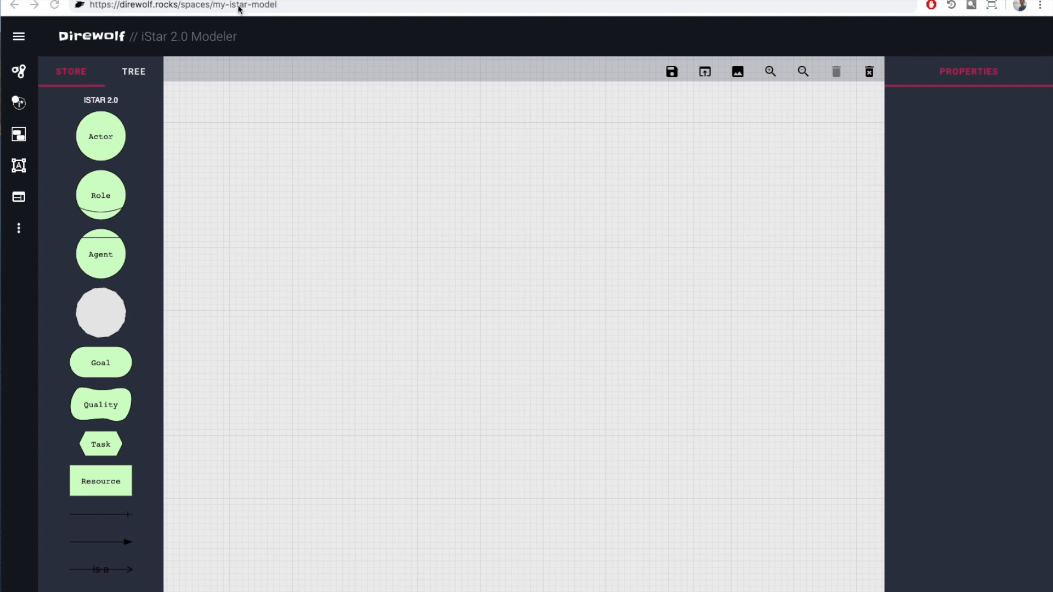
mouse_move(295, 18)
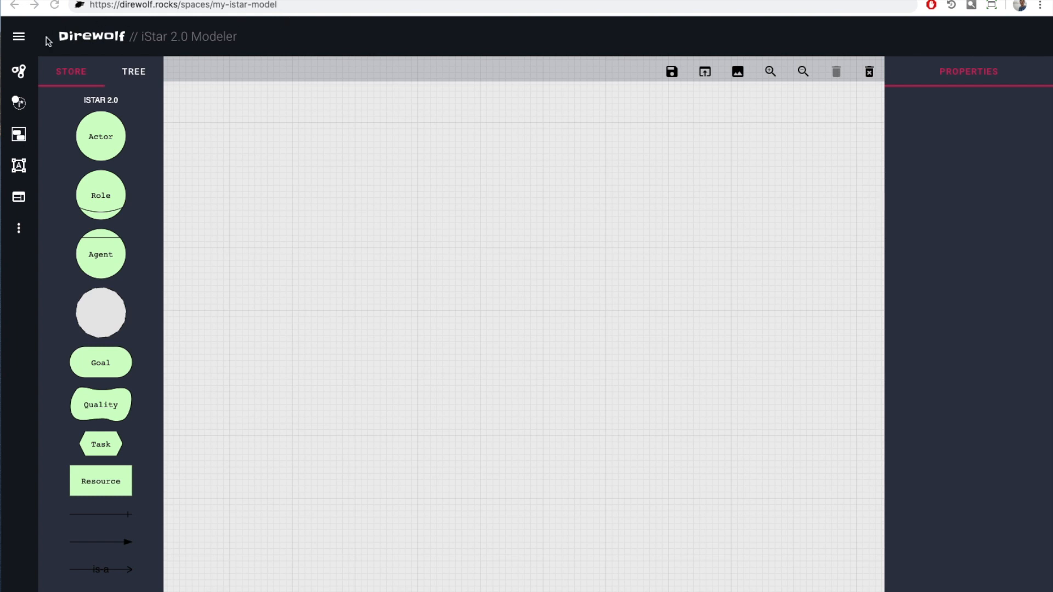
mouse_move(817, 347)
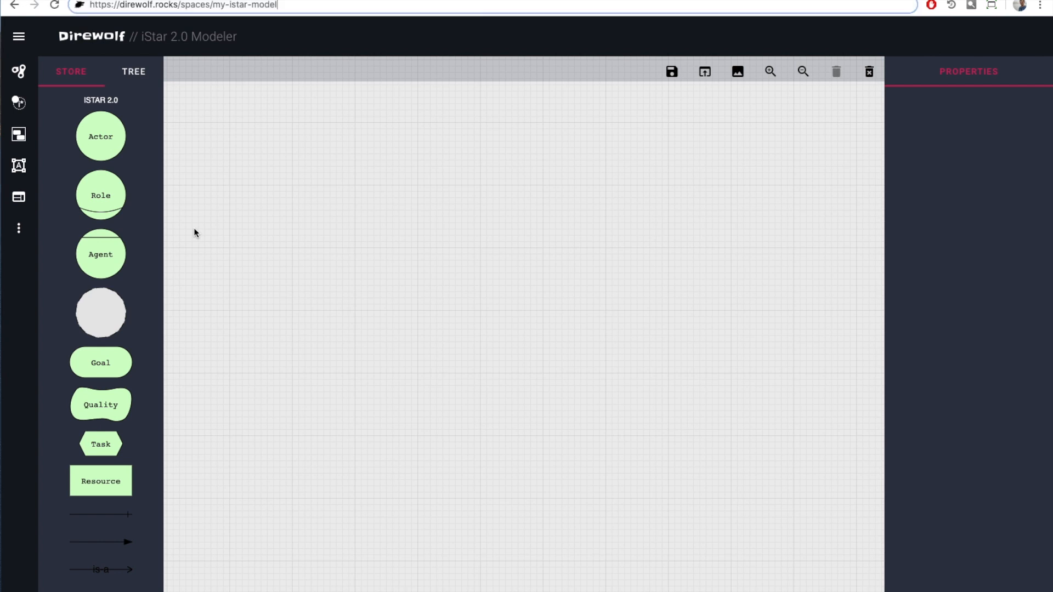
mouse_move(194, 229)
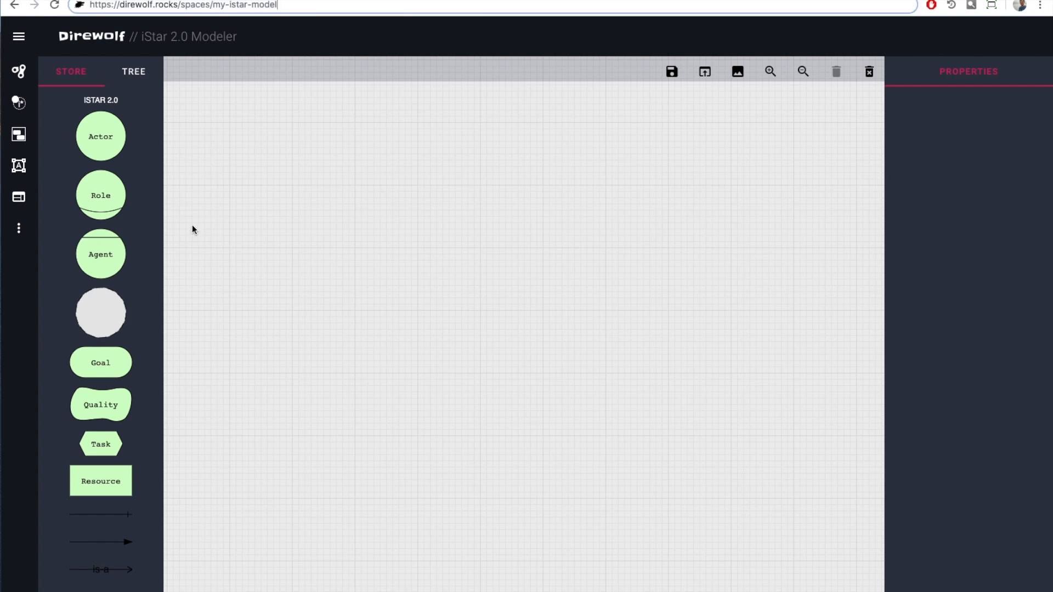
mouse_move(192, 228)
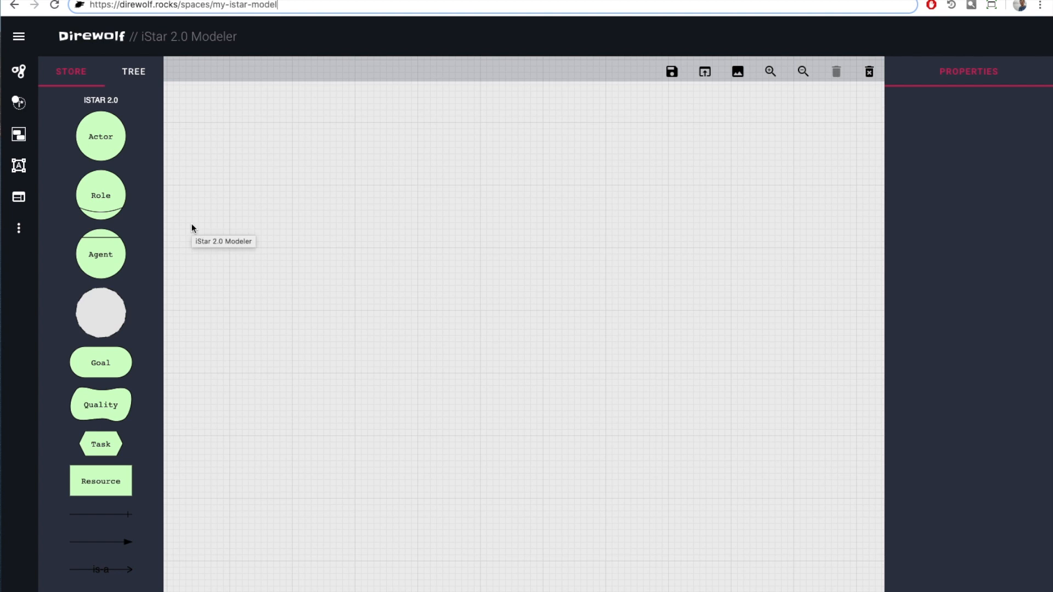
Place an actor and a role, moving the actor right and the role level with it.
scroll("down", 3)
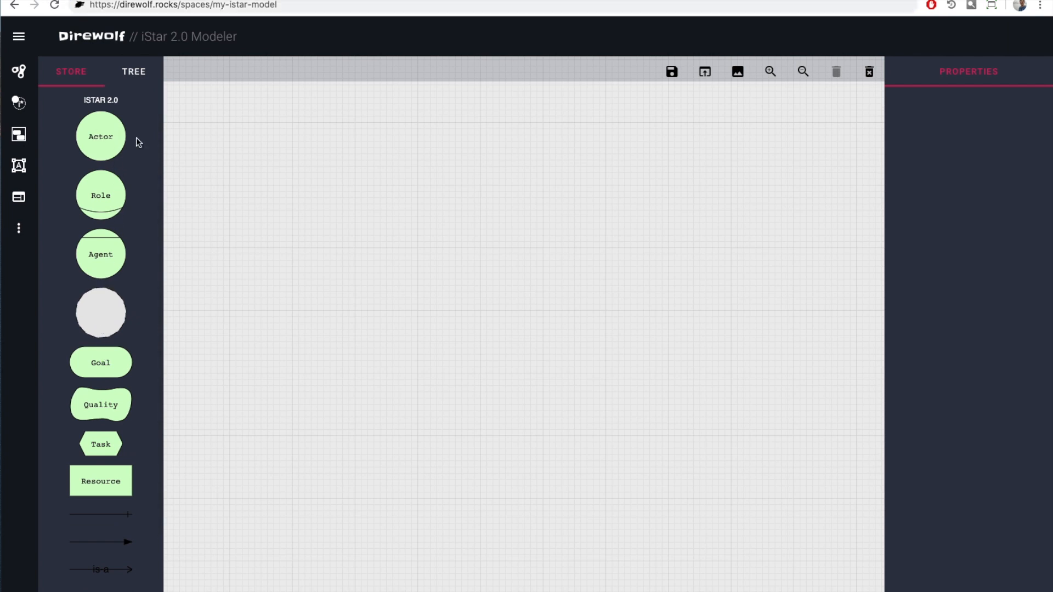
left_click_drag(100, 136, 269, 155)
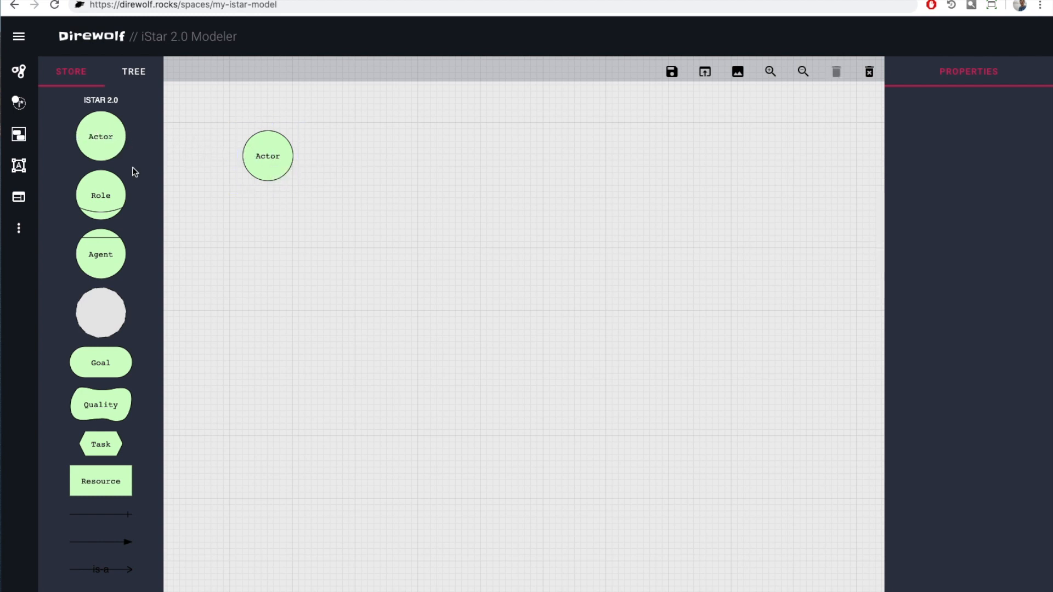
mouse_move(100, 195)
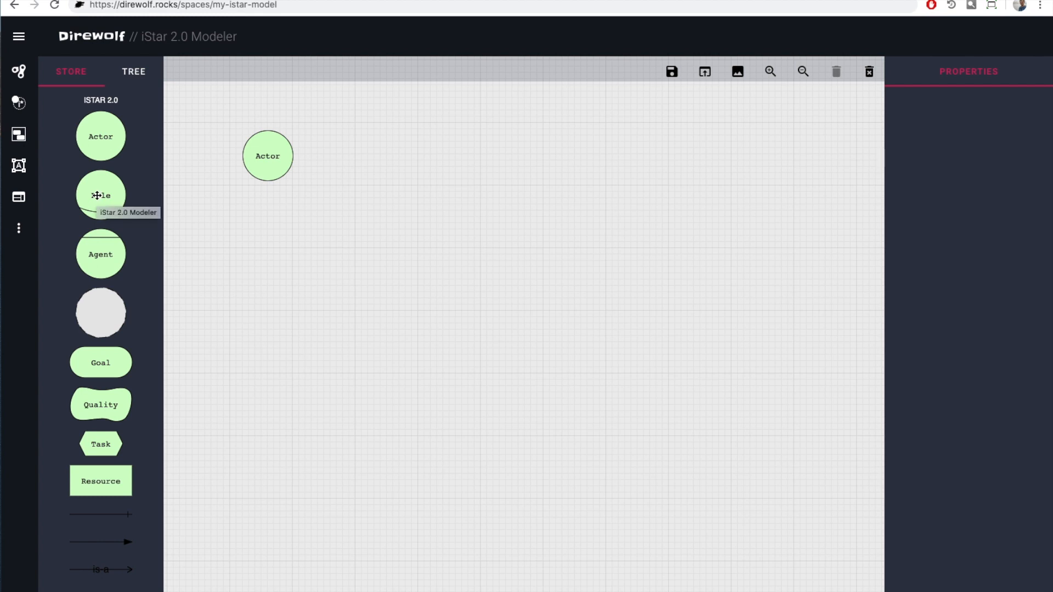
left_click_drag(100, 195, 272, 224)
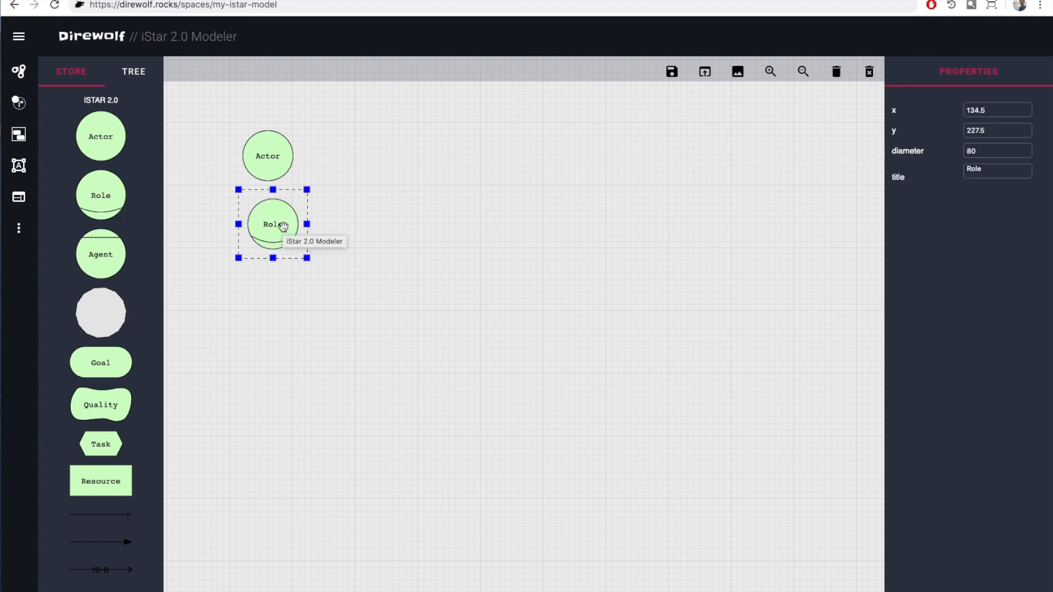
left_click(267, 155)
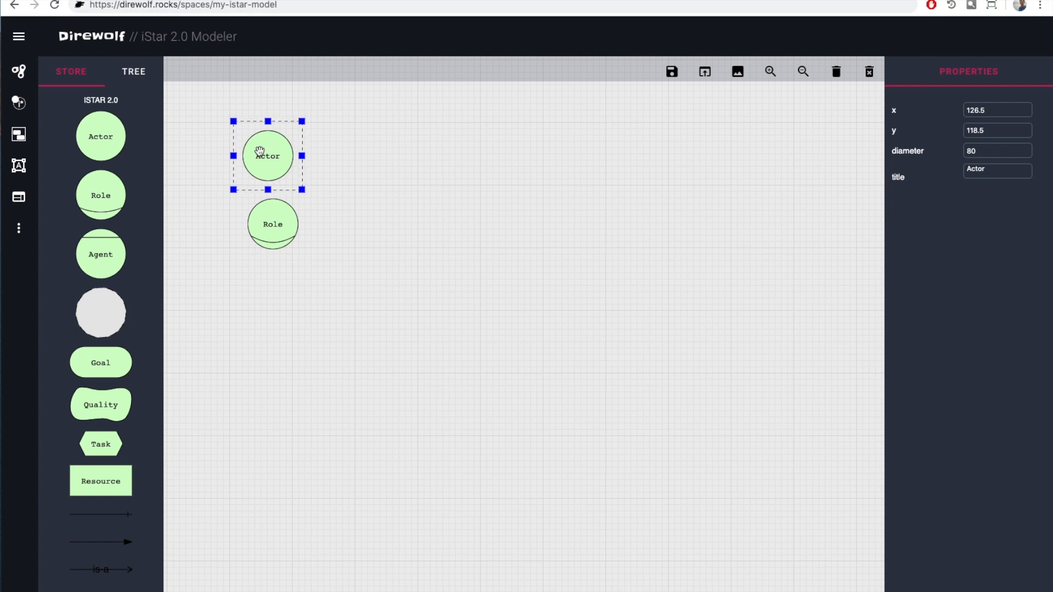
left_click_drag(268, 155, 598, 174)
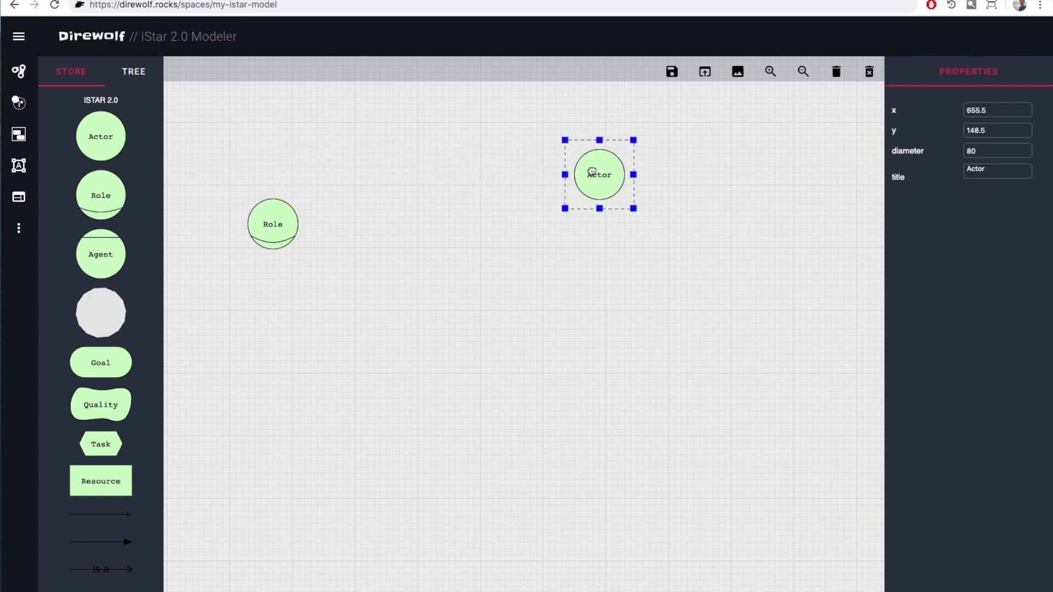
left_click_drag(598, 175, 565, 183)
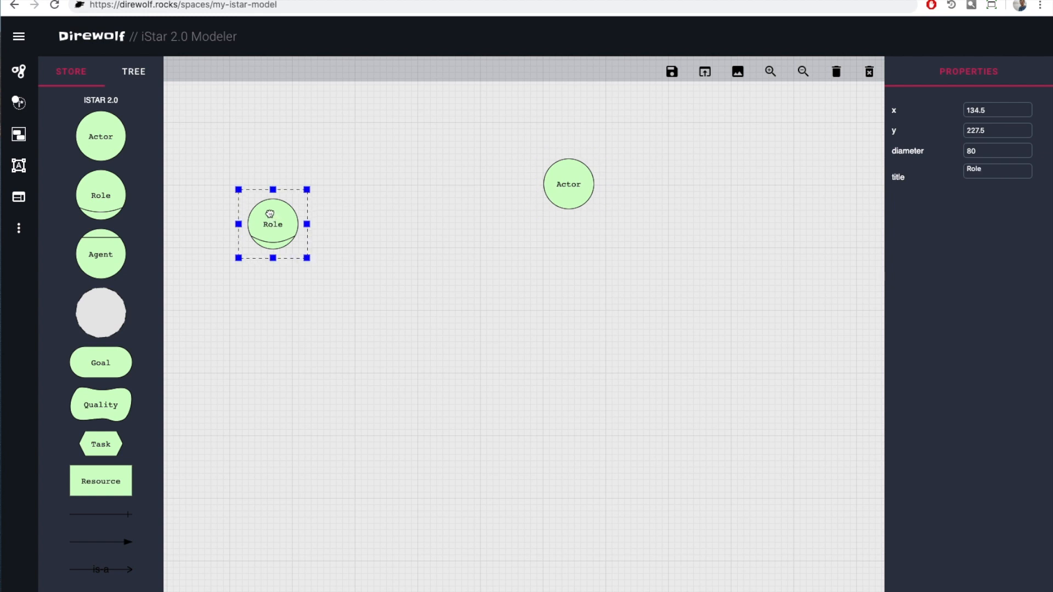
left_click_drag(272, 225, 260, 185)
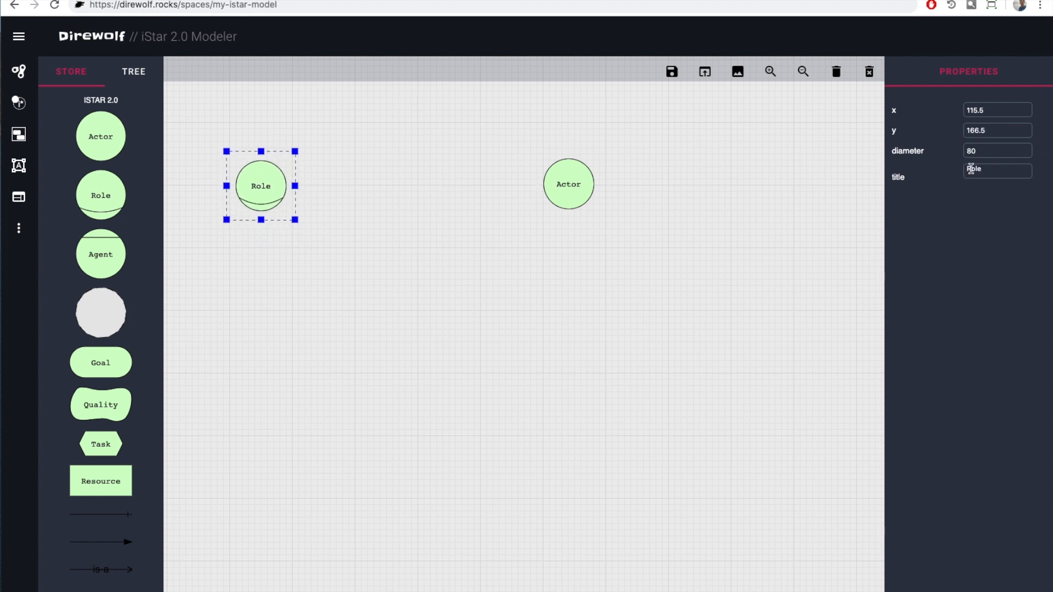
Title the role 'Student' and the actor 'Travel Agency', then add another role below.
type("S")
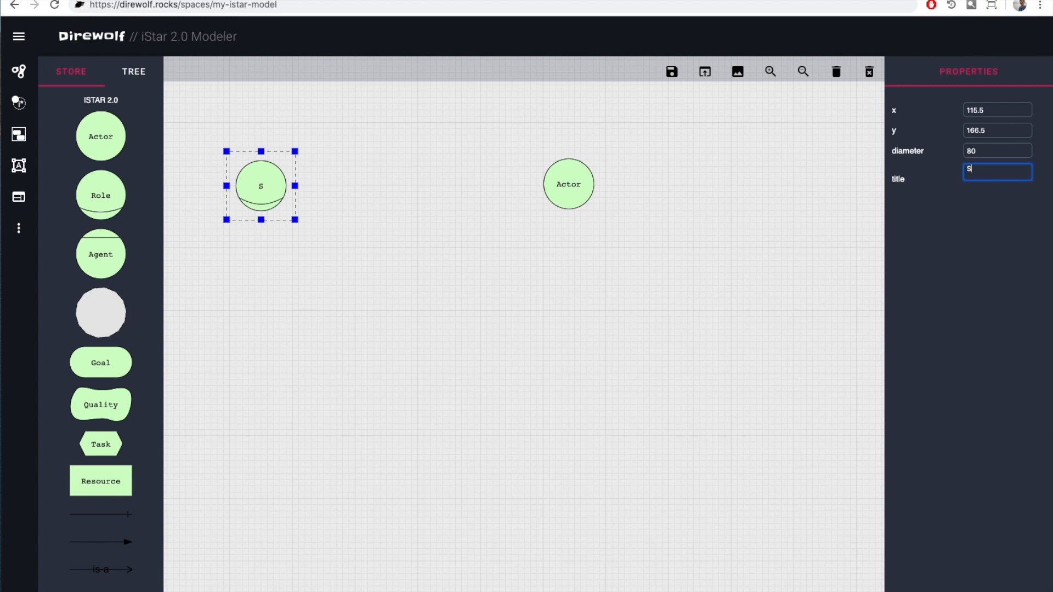
type("tudent")
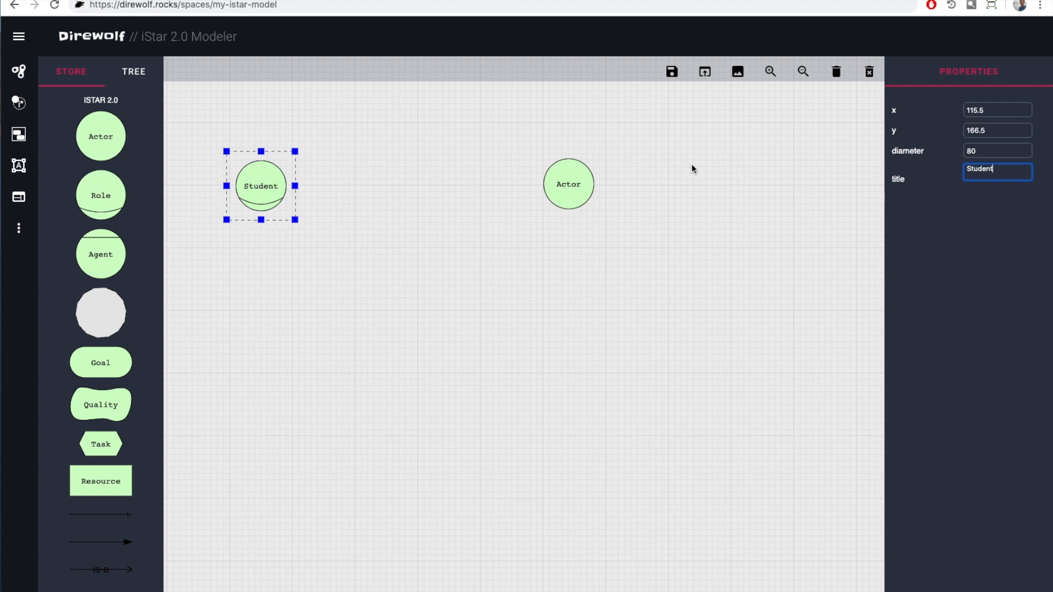
left_click(568, 183)
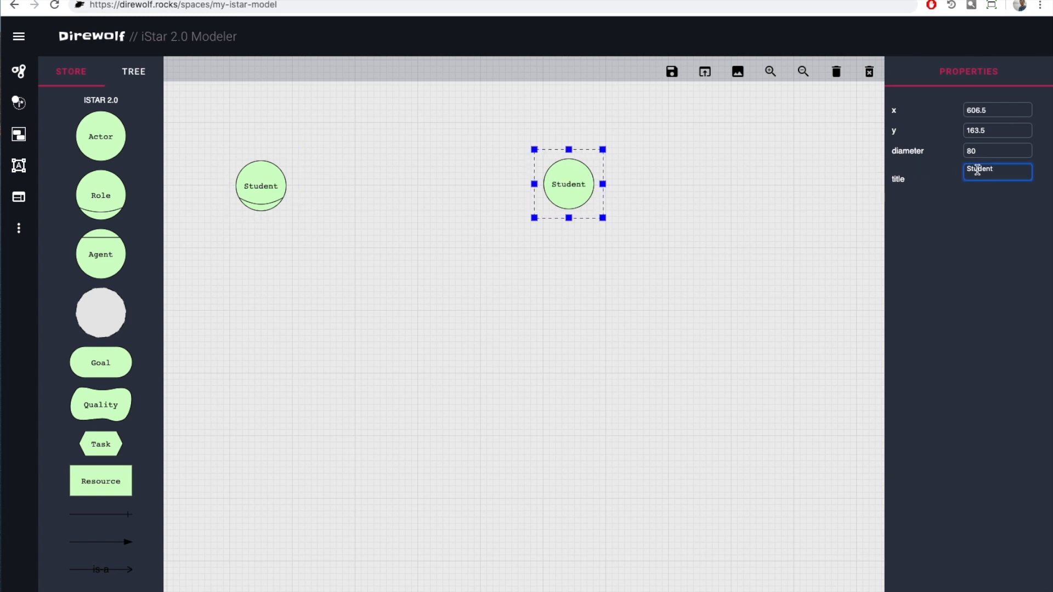
type("Travel A")
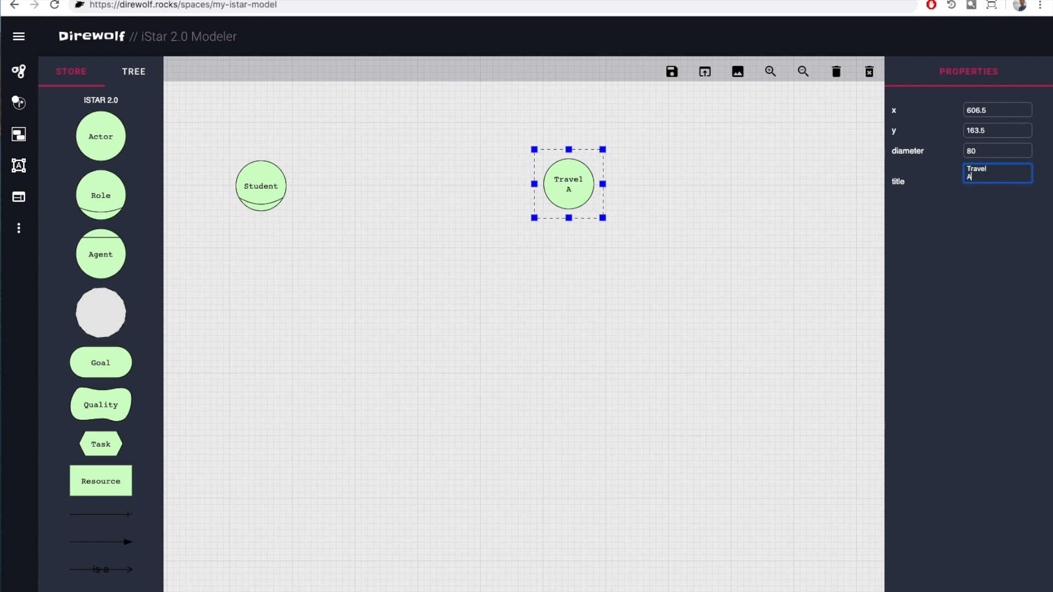
type("gency")
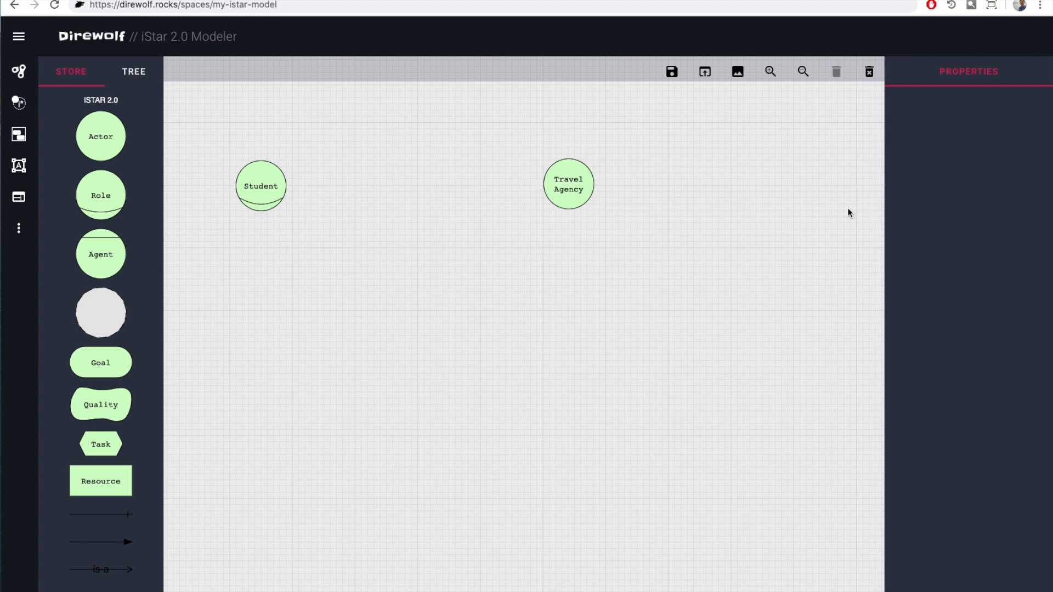
left_click_drag(100, 195, 371, 278)
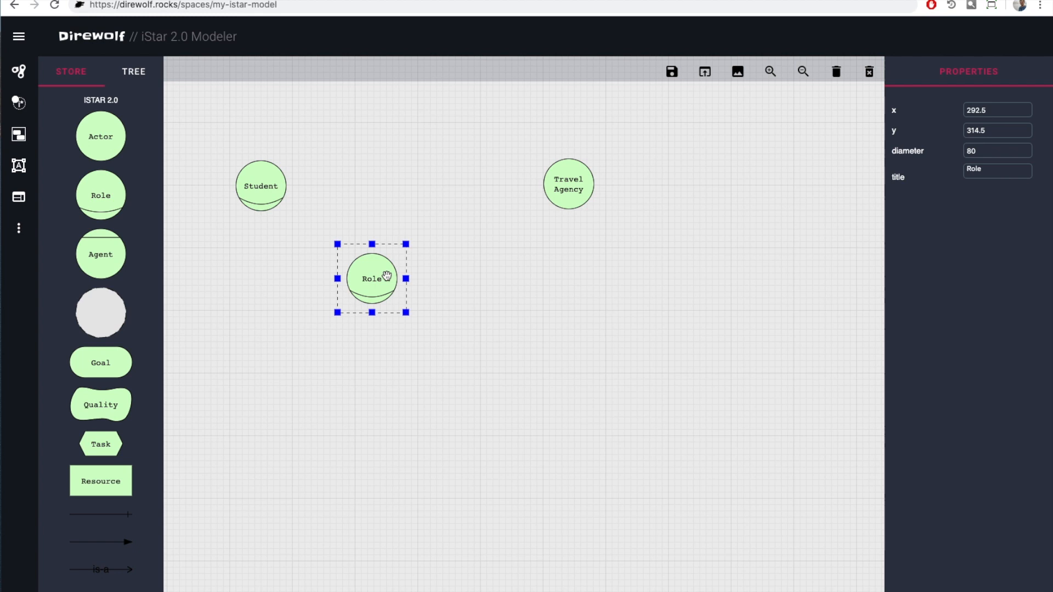
Add and enlarge a boundary, attach the Student role to it, and place a task inside.
left_click(835, 72)
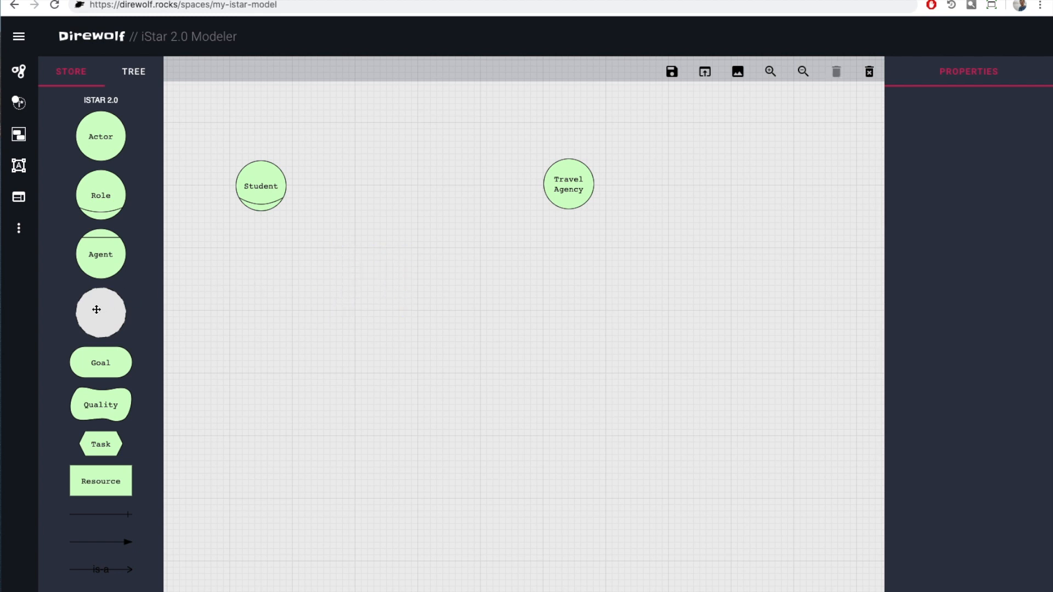
left_click_drag(100, 309, 360, 252)
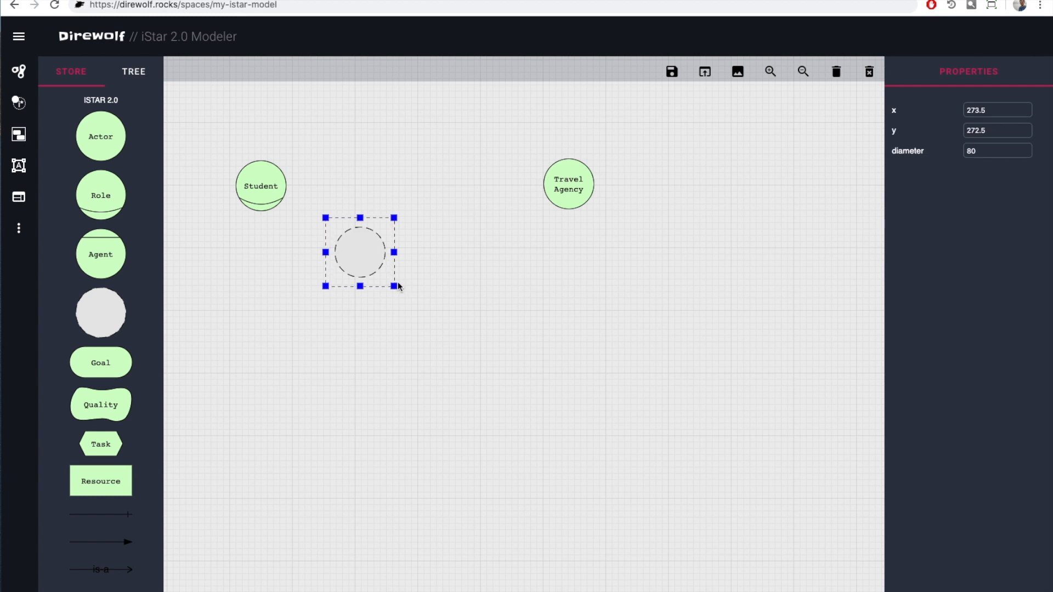
left_click_drag(394, 284, 510, 404)
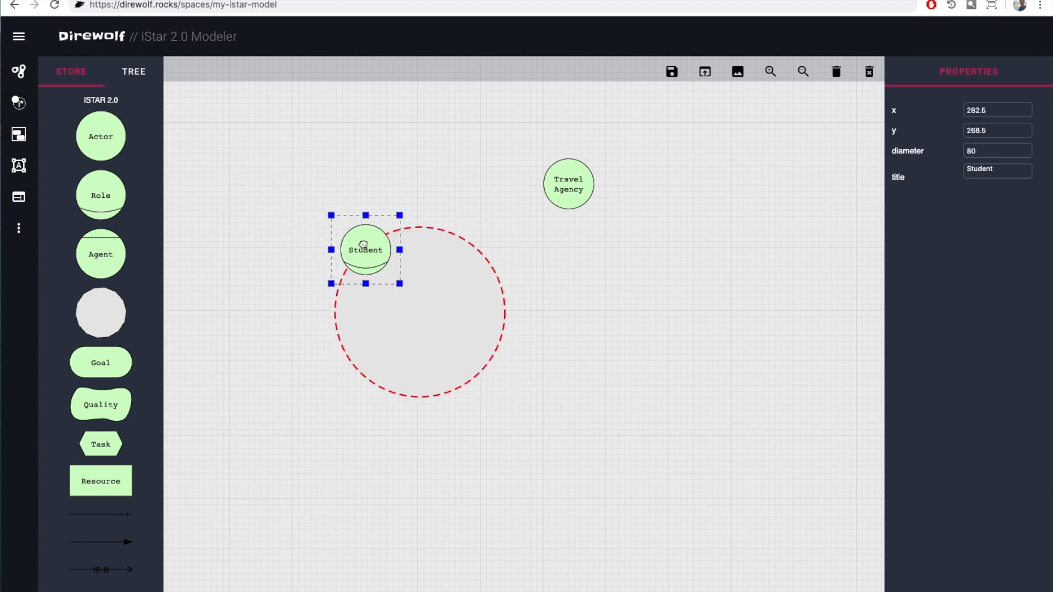
left_click_drag(365, 250, 371, 250)
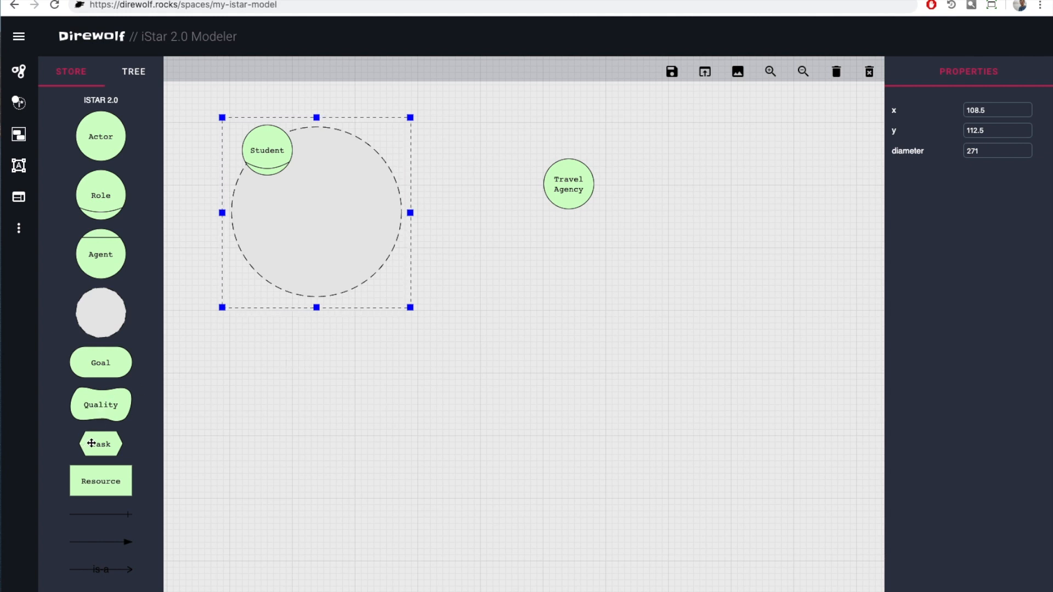
left_click_drag(100, 443, 309, 231)
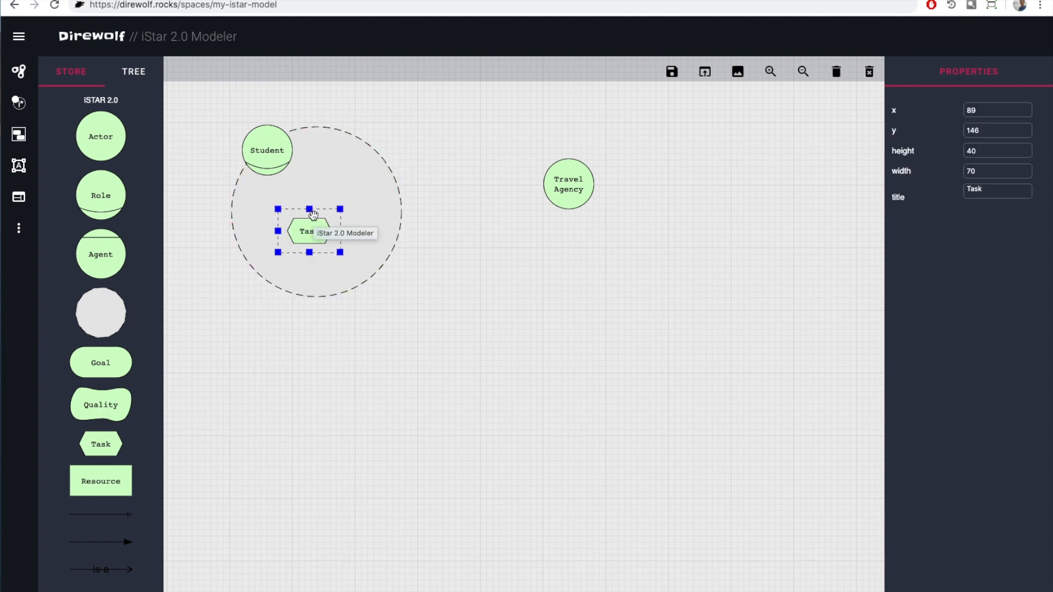
Title the boundary task 'Agency buys ticket', widen it, and add a second task outside.
left_click(997, 189)
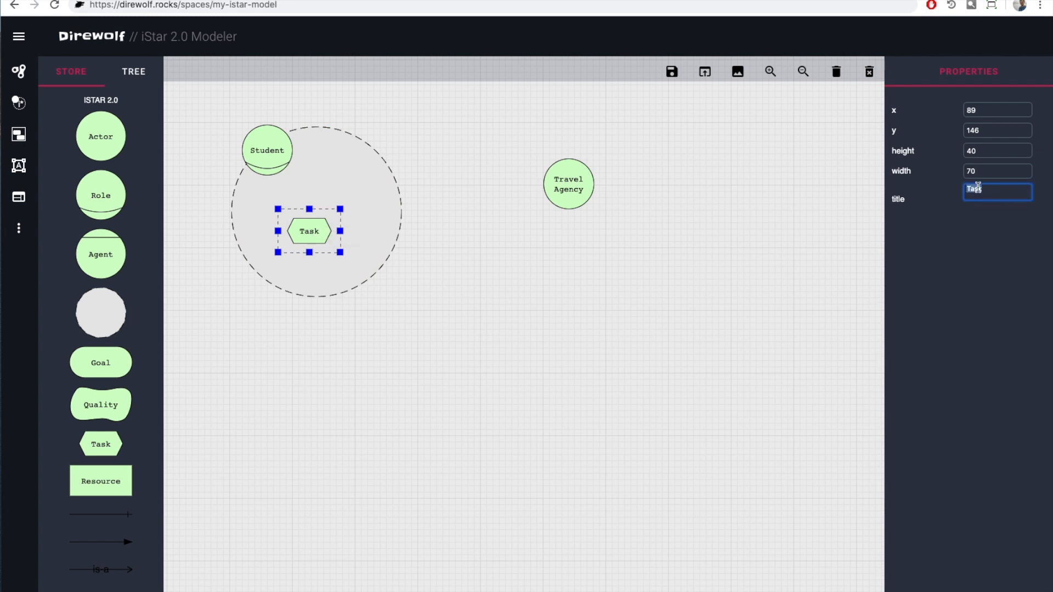
type("Agency buys tickets")
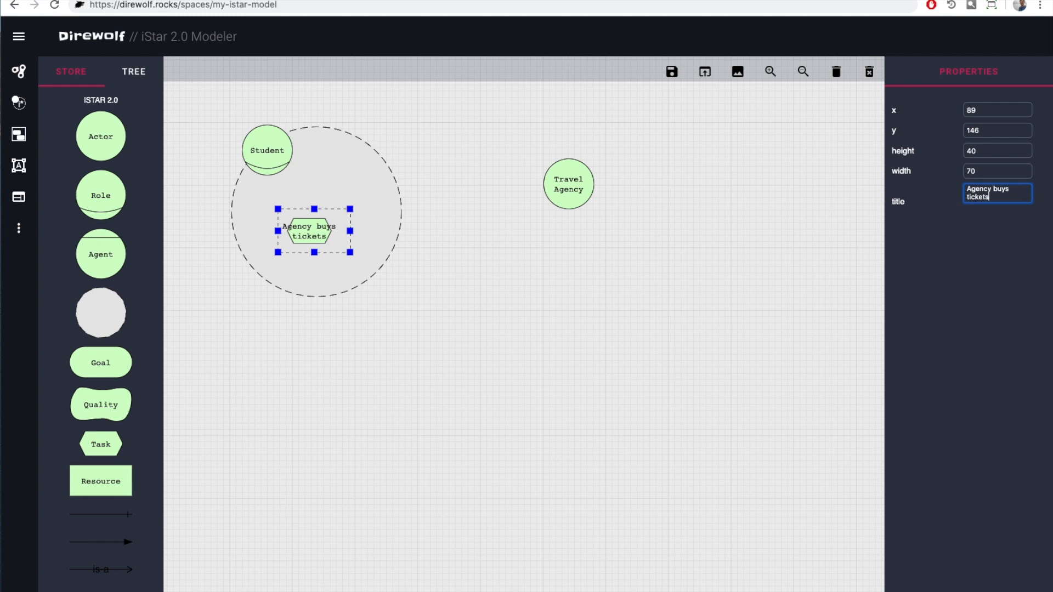
key("Backspace")
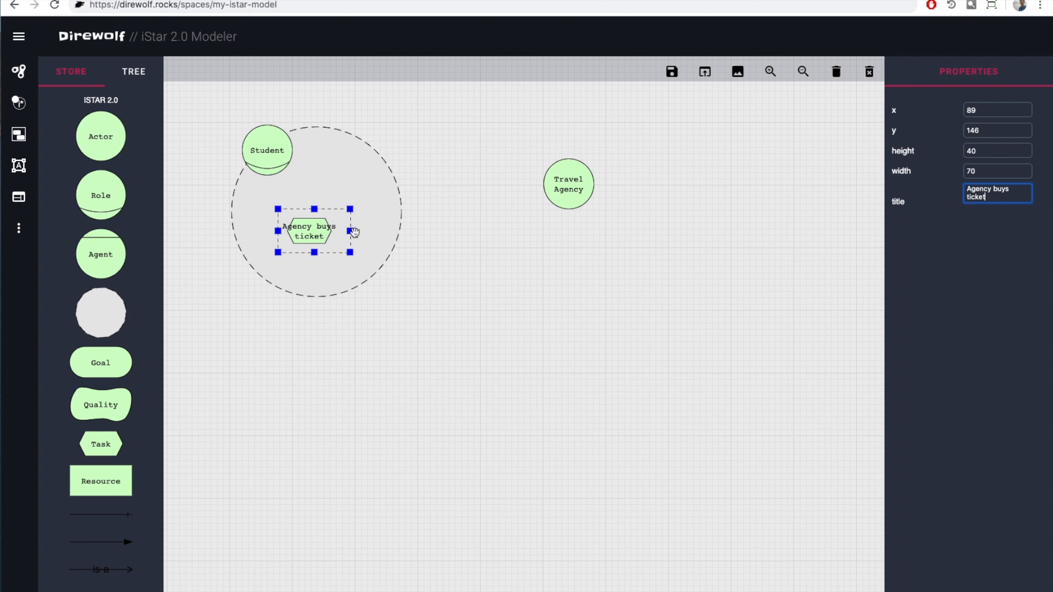
left_click_drag(349, 231, 362, 231)
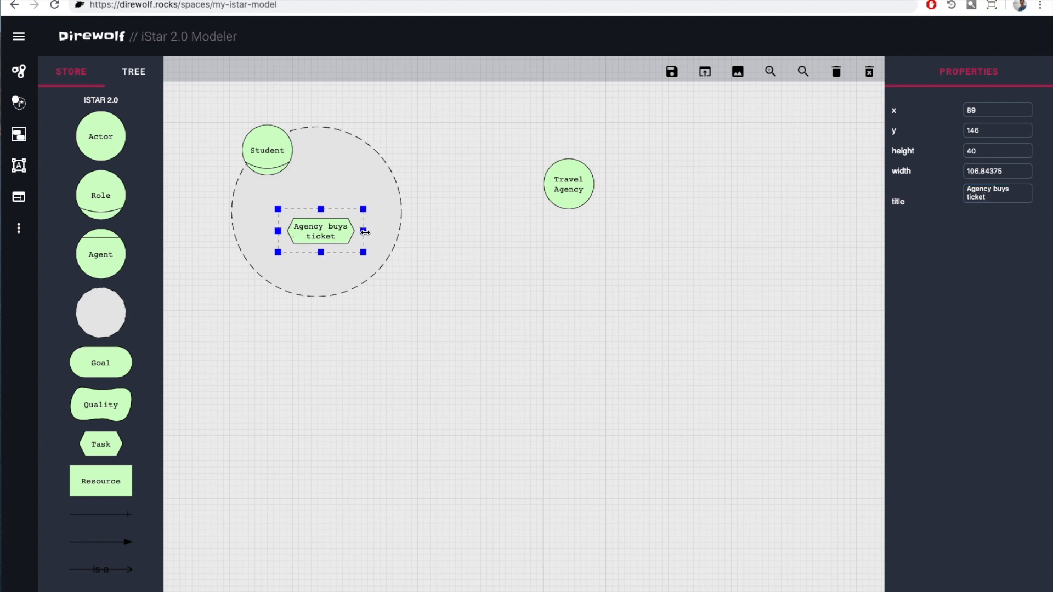
left_click_drag(363, 232, 365, 232)
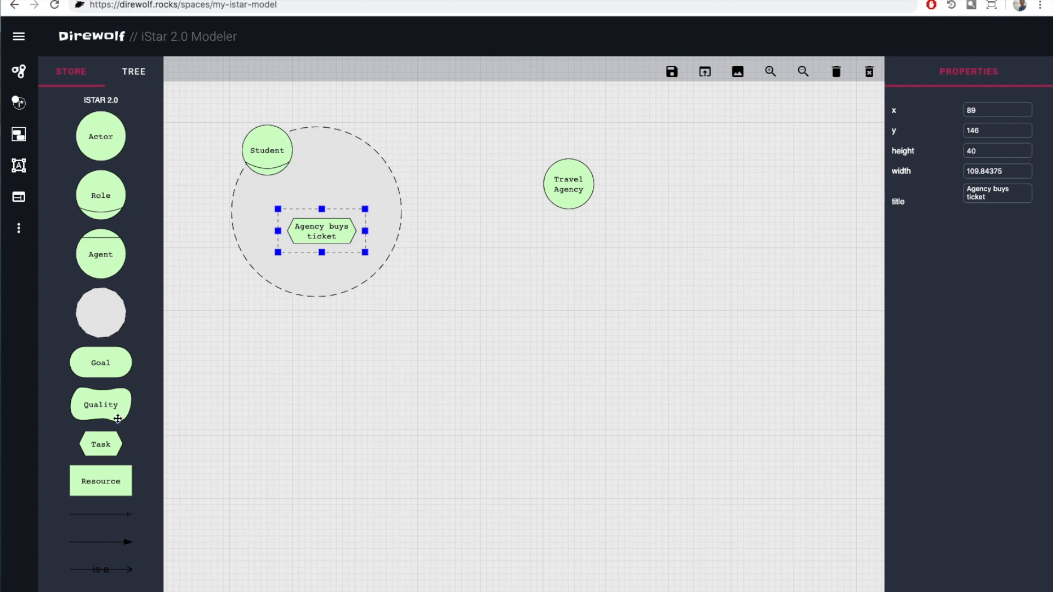
left_click_drag(101, 443, 475, 222)
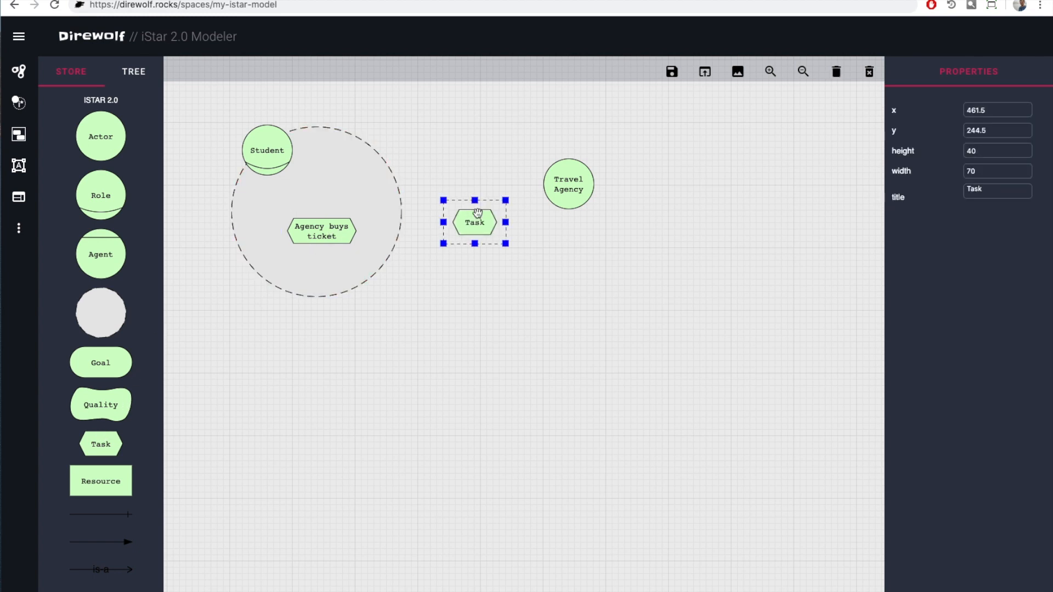
Name the task 'buy flight tickets' and link Agency buys ticket through it to Travel Agency.
type("buy flight tickets")
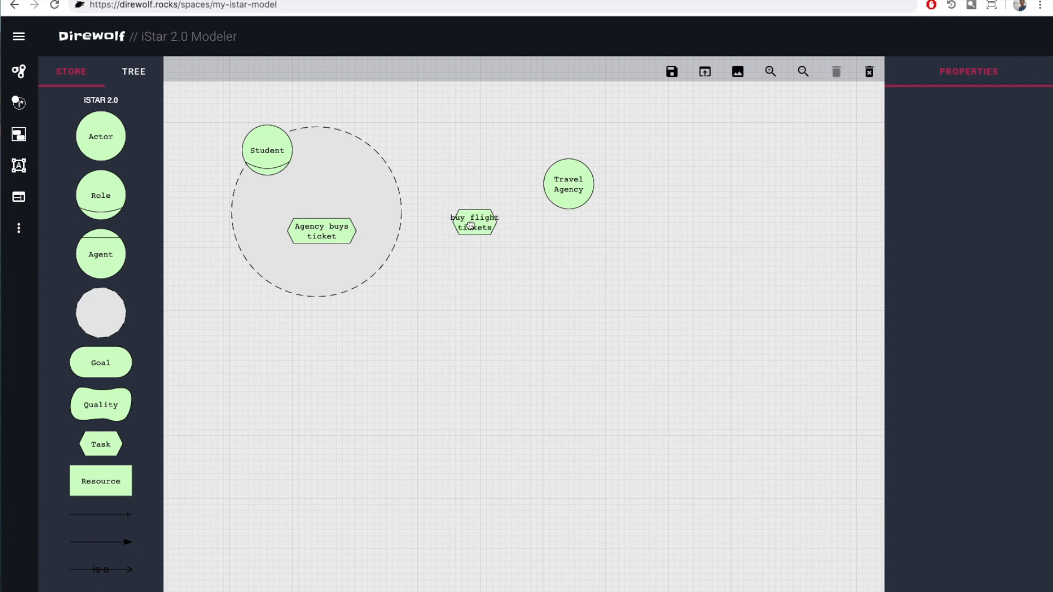
left_click_drag(474, 223, 485, 222)
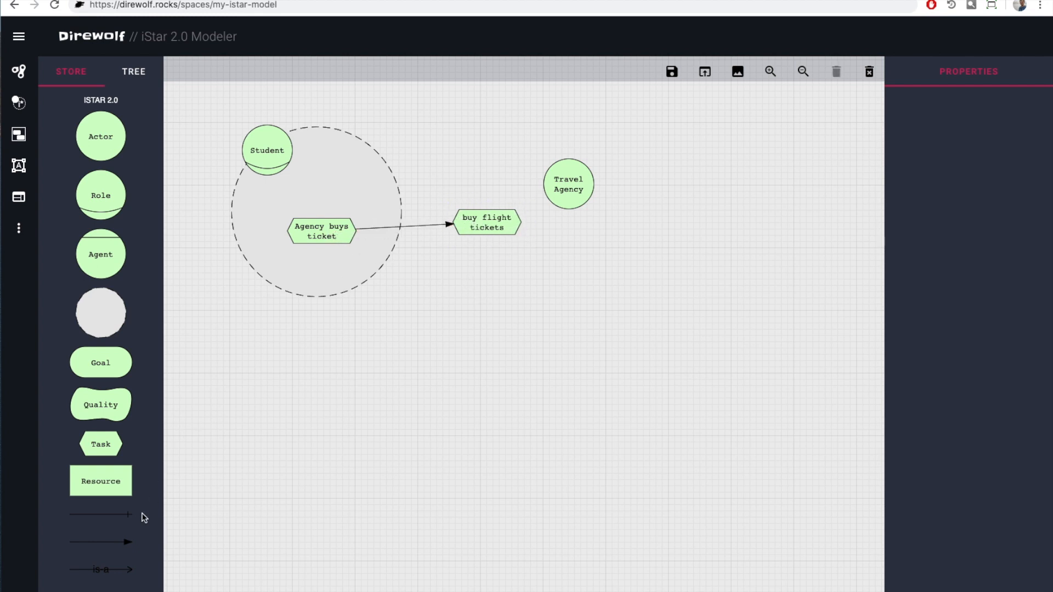
scroll("down", 3)
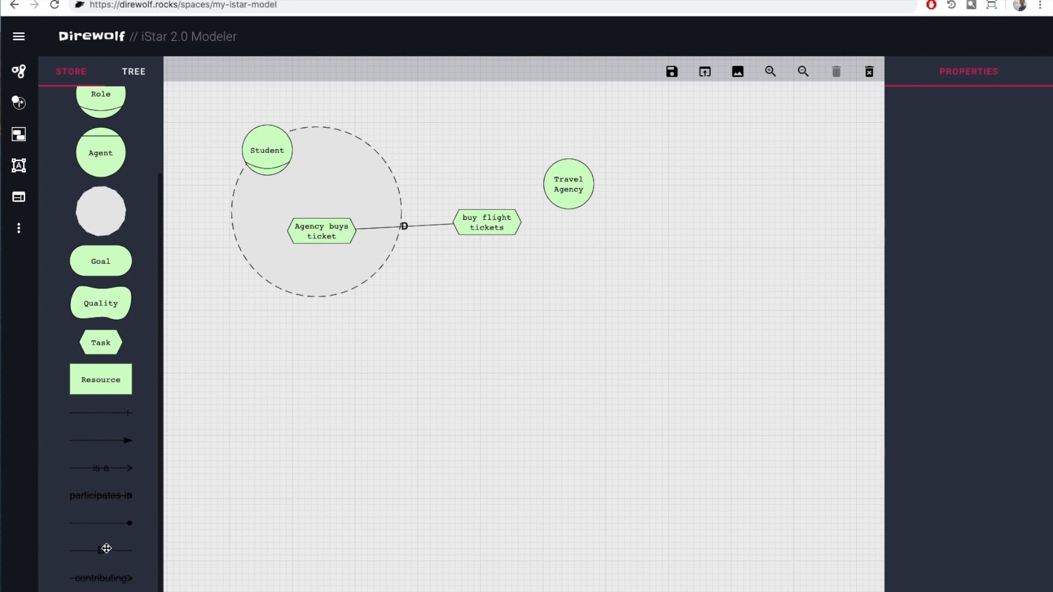
mouse_move(491, 226)
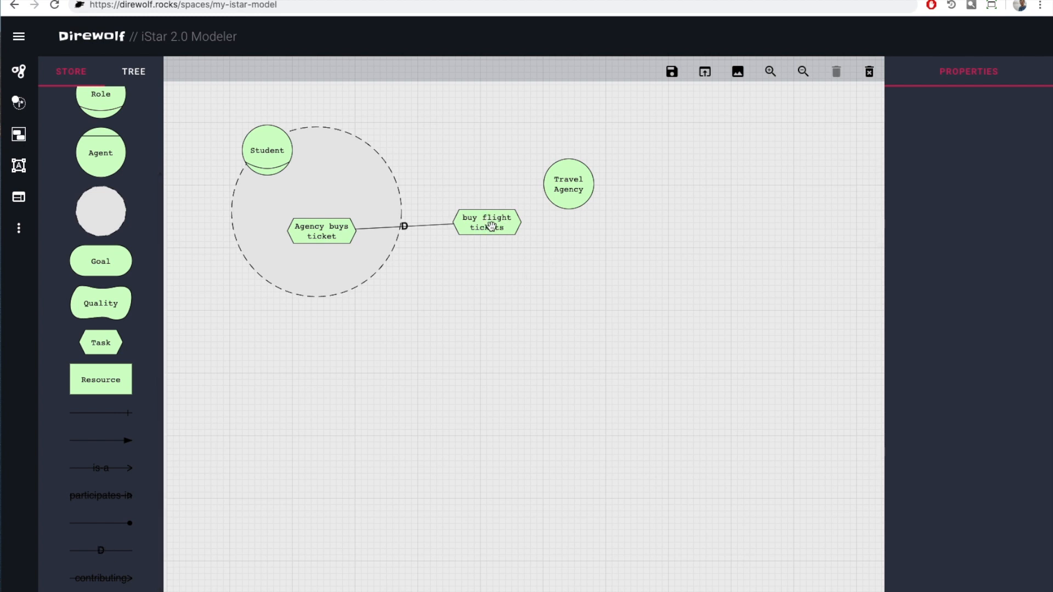
left_click_drag(497, 221, 544, 198)
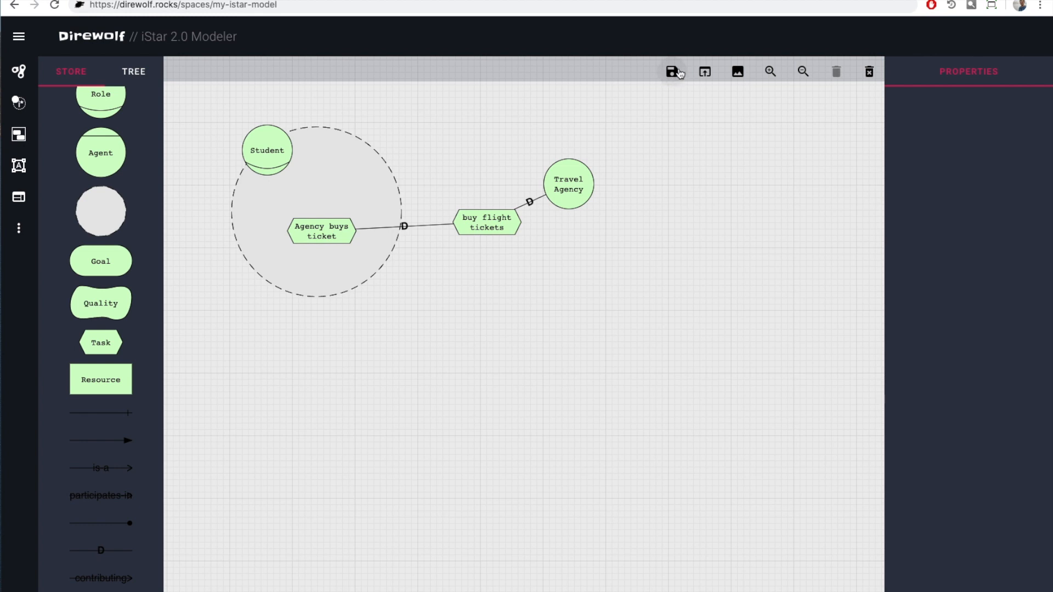
mouse_move(661, 77)
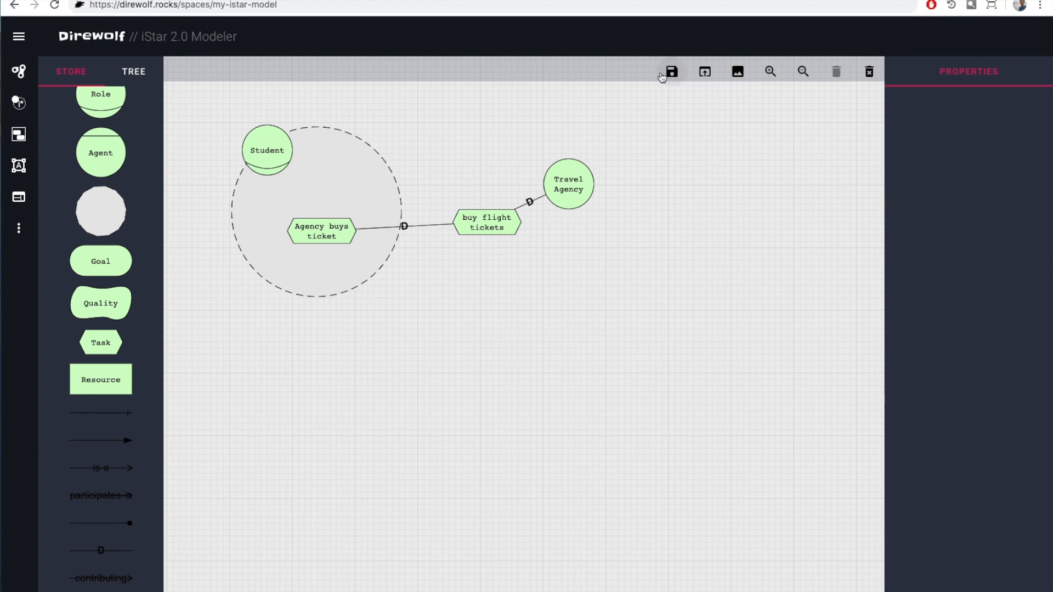
mouse_move(704, 65)
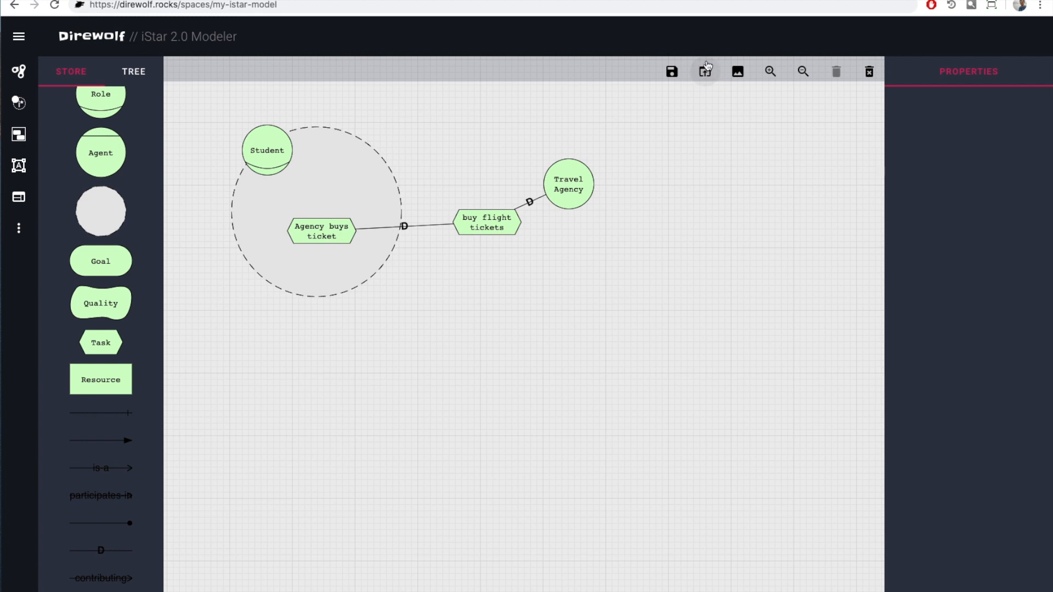
mouse_move(704, 71)
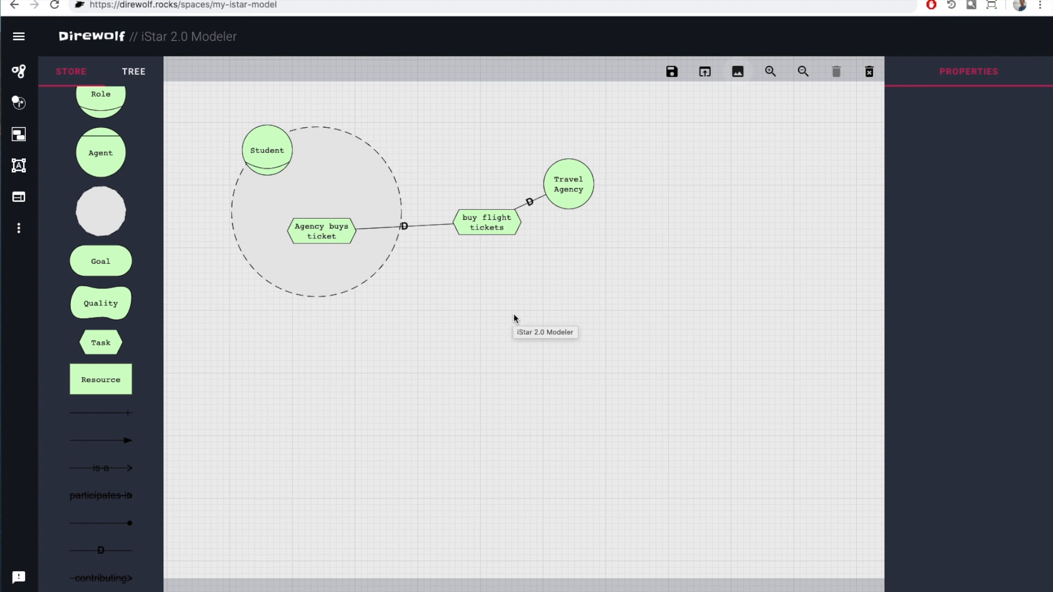
mouse_move(649, 322)
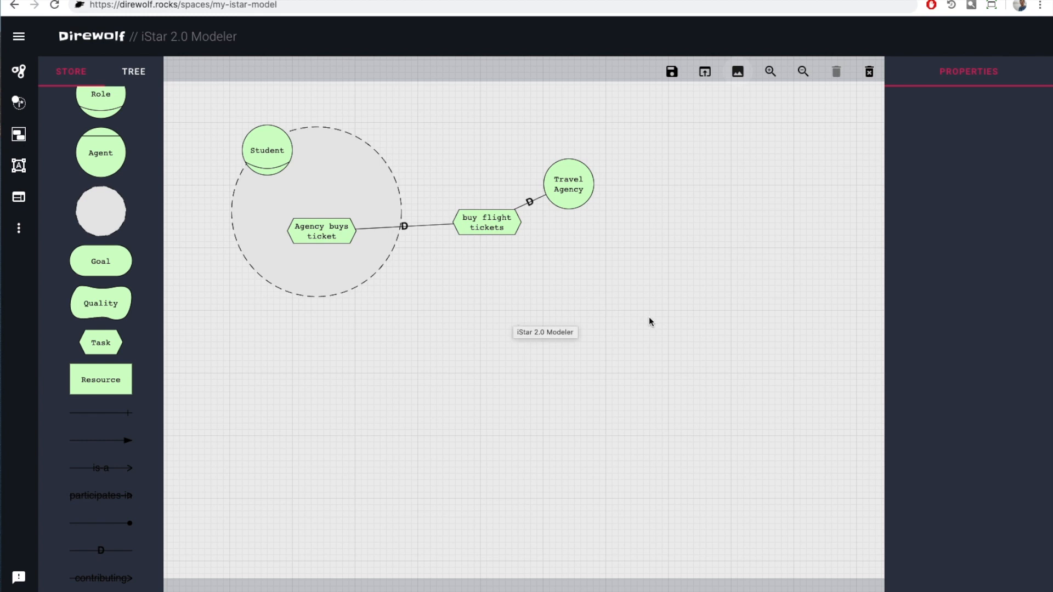